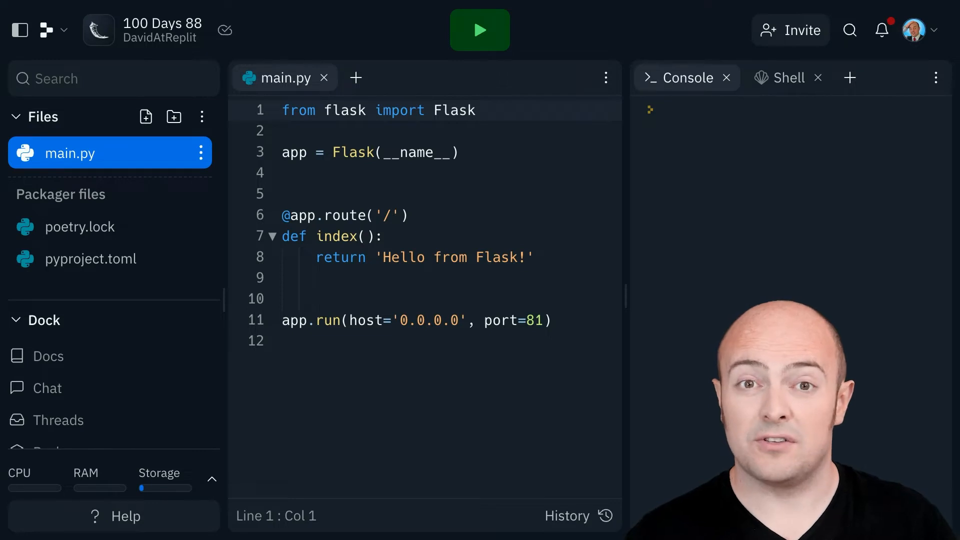
Step: Run the Flask app and open the Replit Authentication guide from the Dock
click(480, 30)
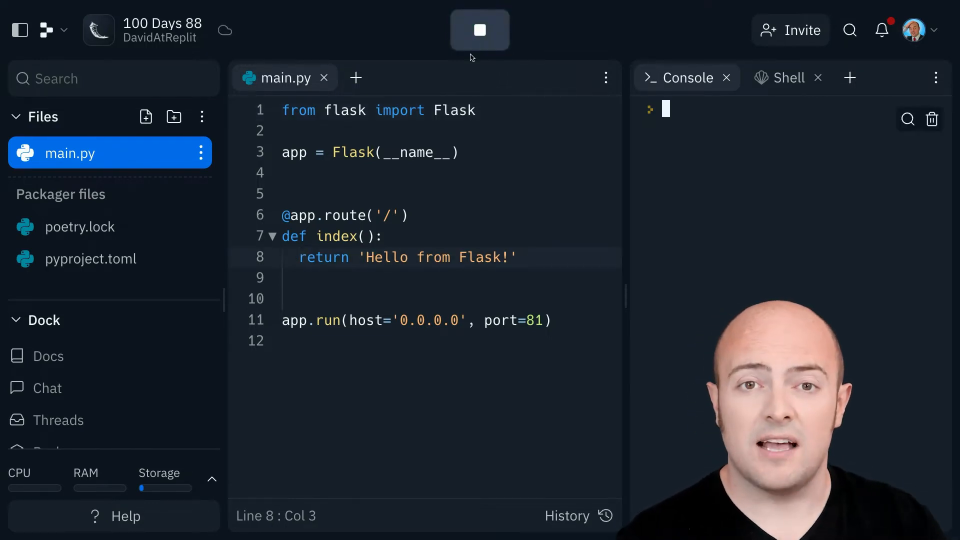
click(480, 30)
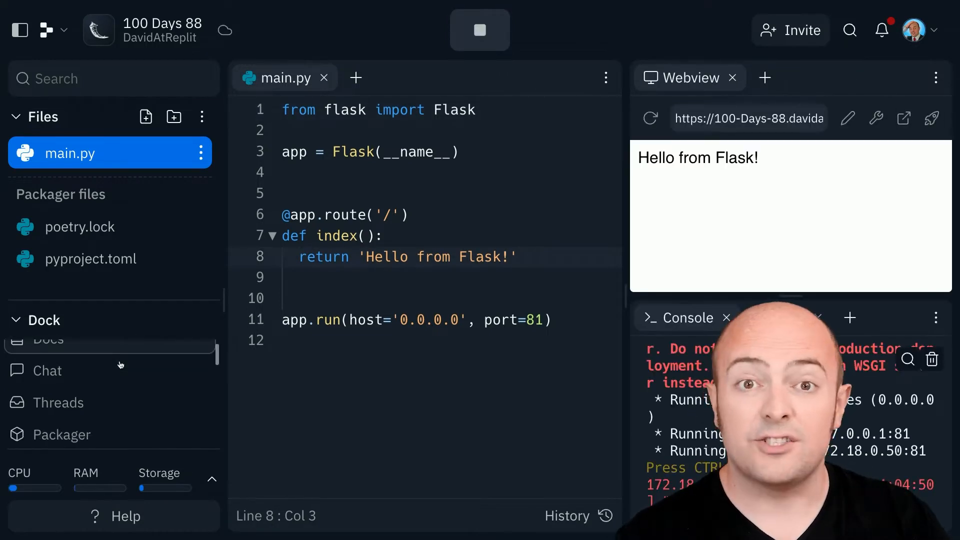
click(80, 359)
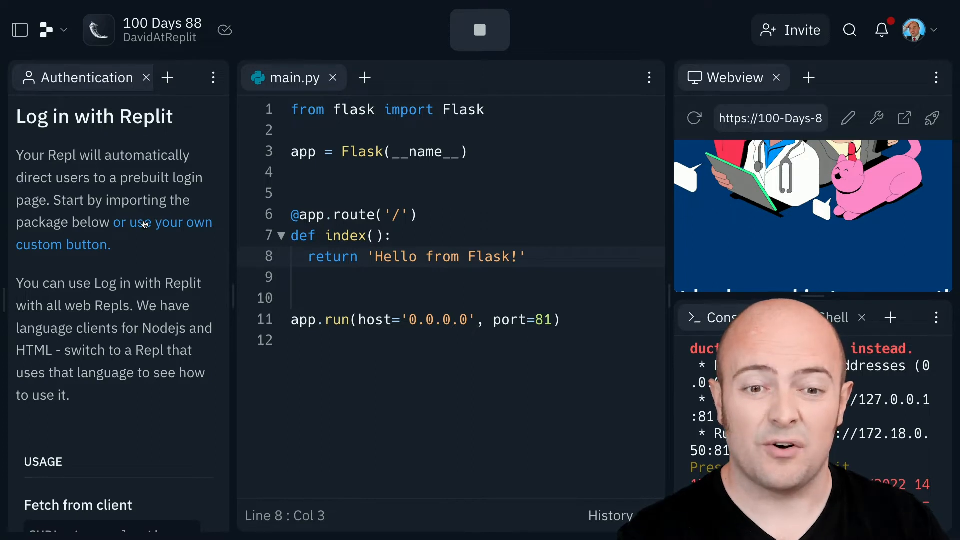
Step: Show the custom login button instructions and create a new file named page.html
click(163, 222)
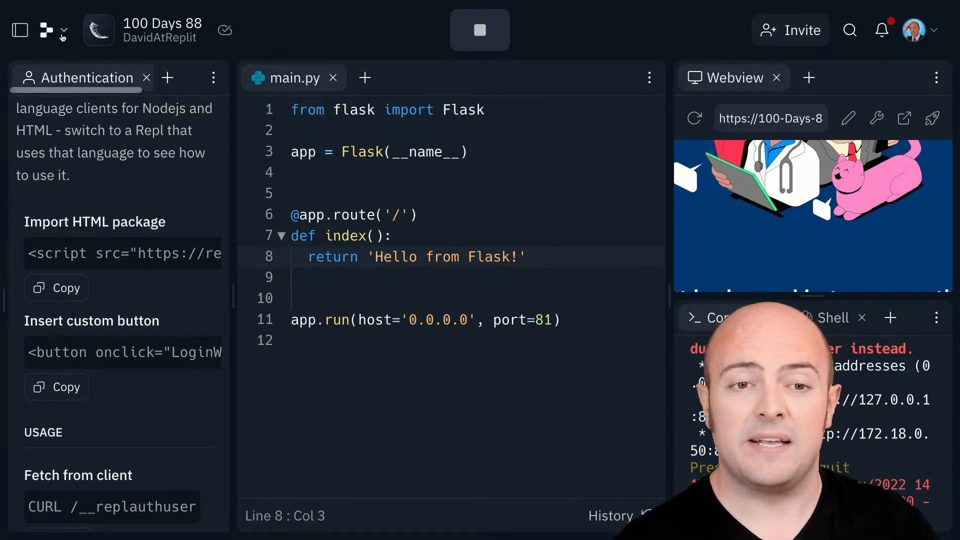
click(19, 30)
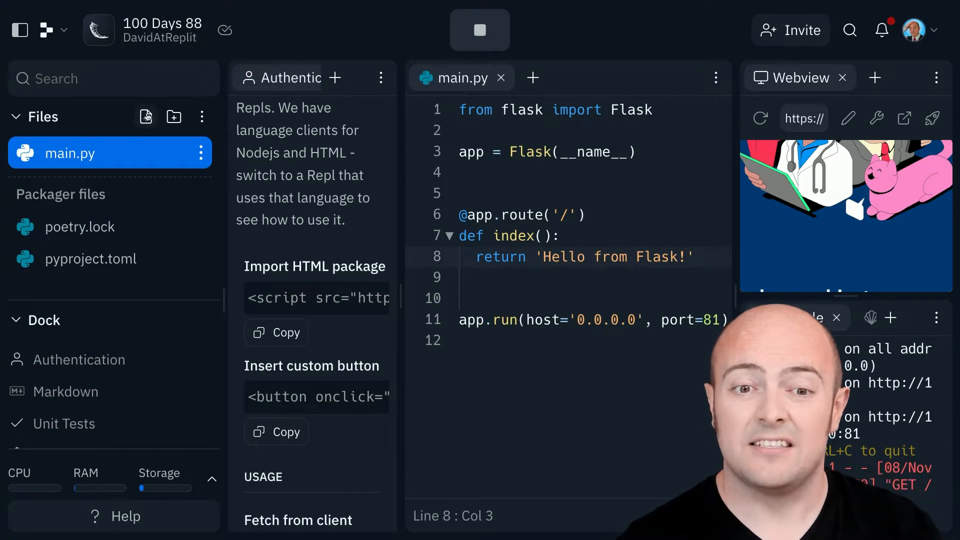
click(145, 117)
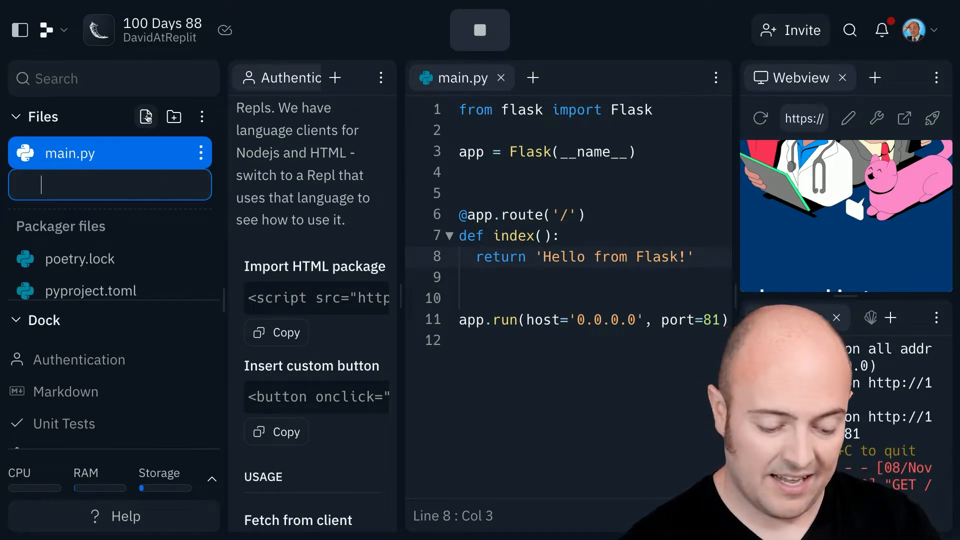
text(page.html", "r"))
click(591, 339)
text(return page)
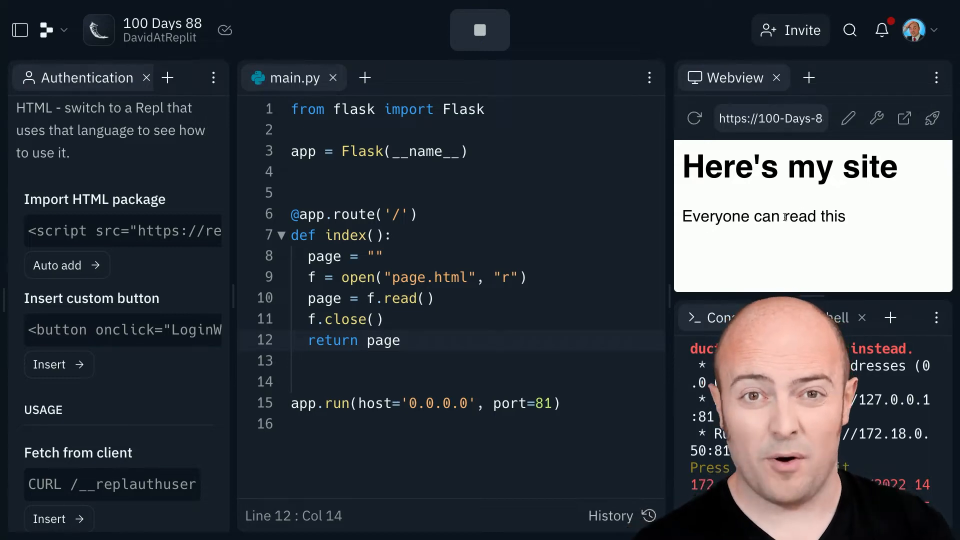
mouse_move(89, 120)
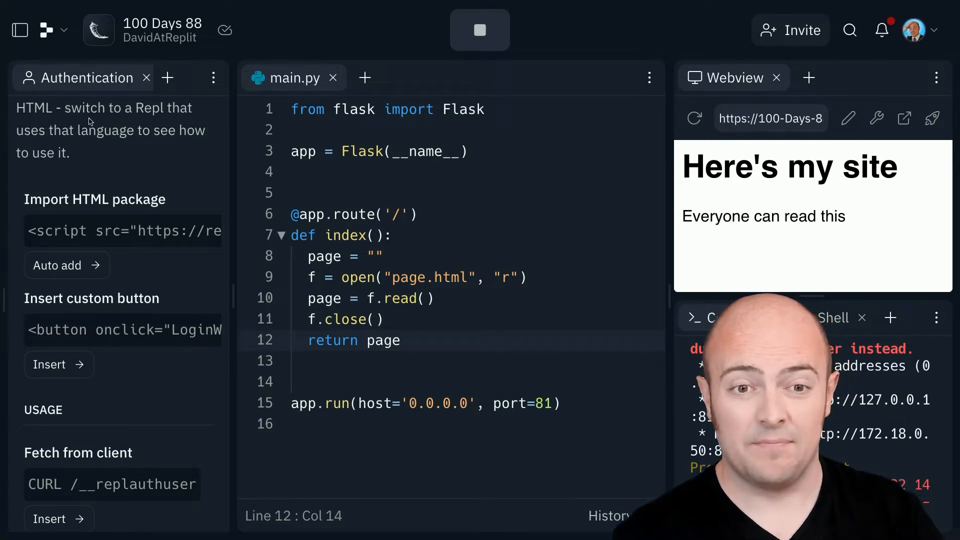
Step: Insert the Replit auth script and custom login button on a new line in page.html's body
click(19, 30)
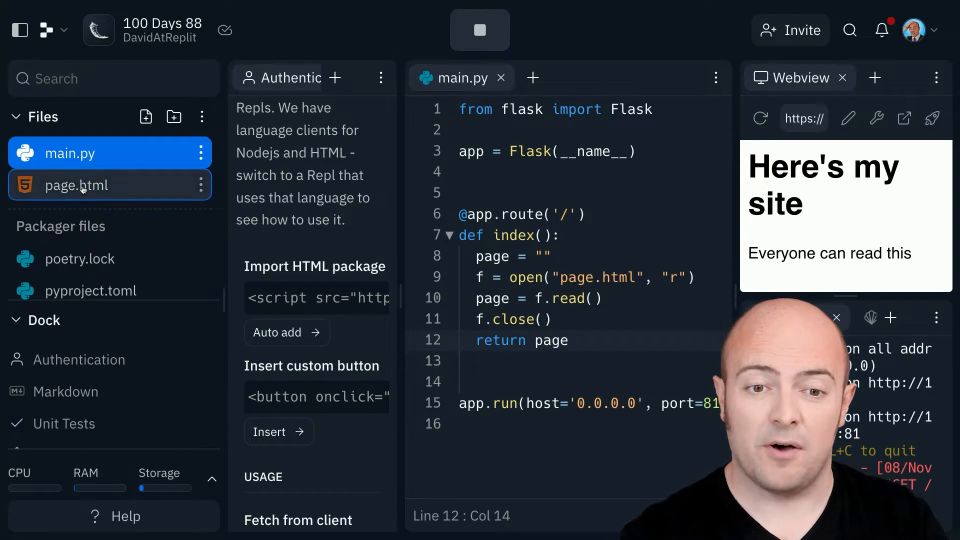
click(78, 185)
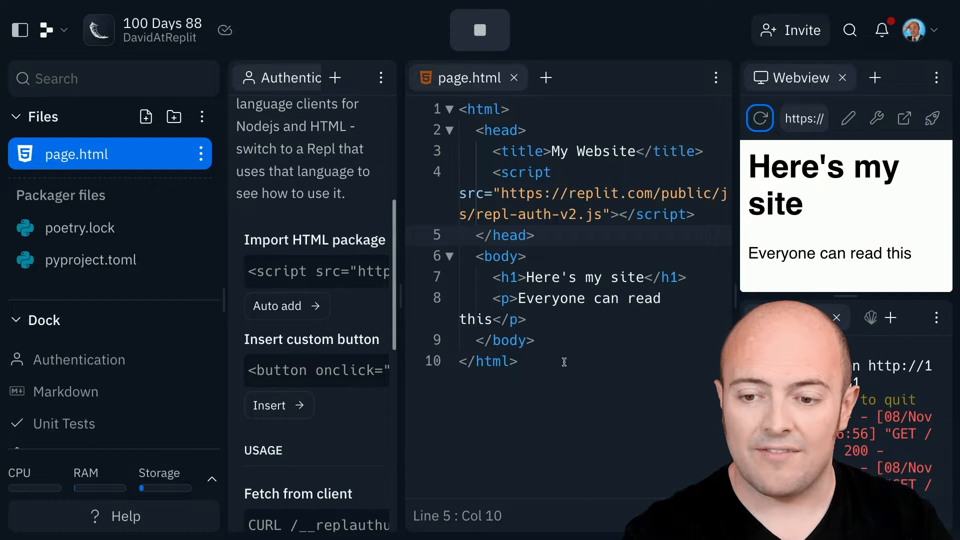
key(enter)
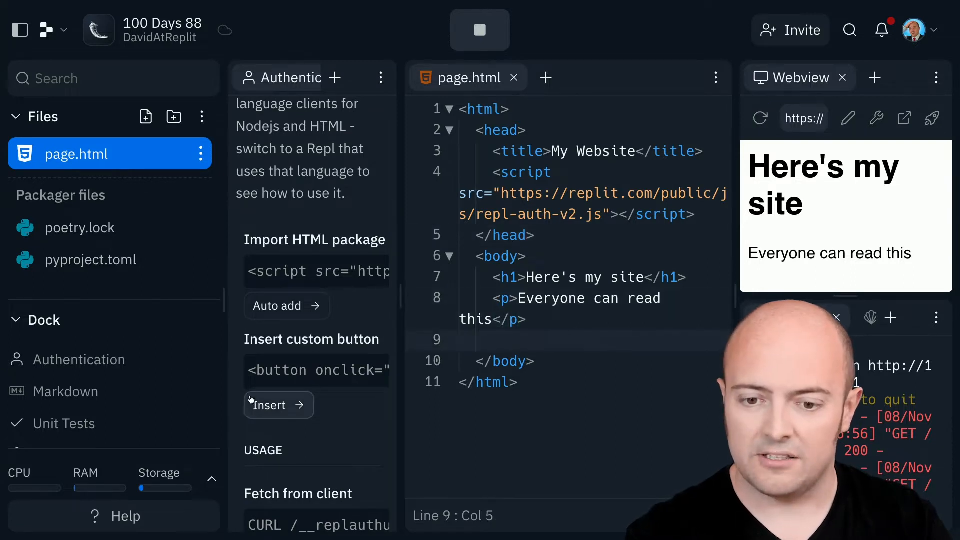
click(278, 405)
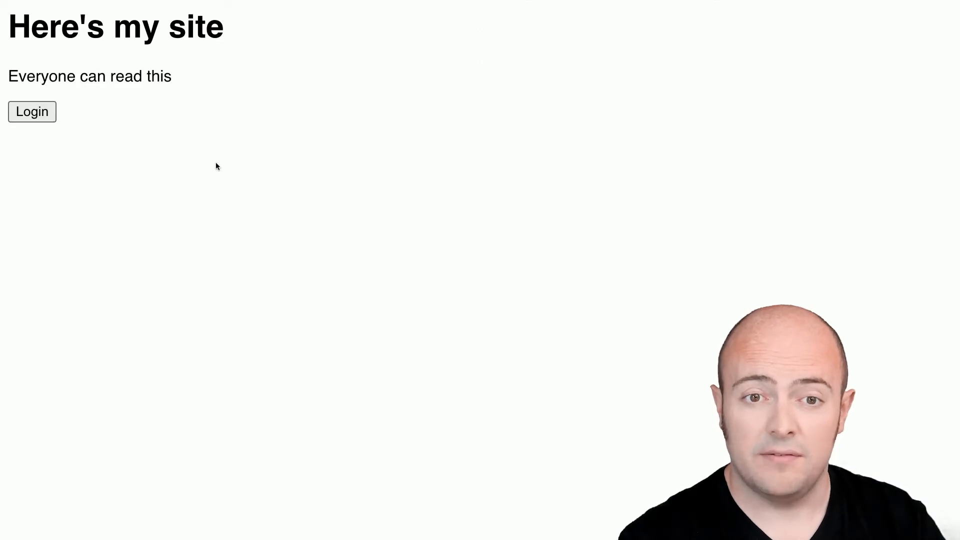
click(32, 111)
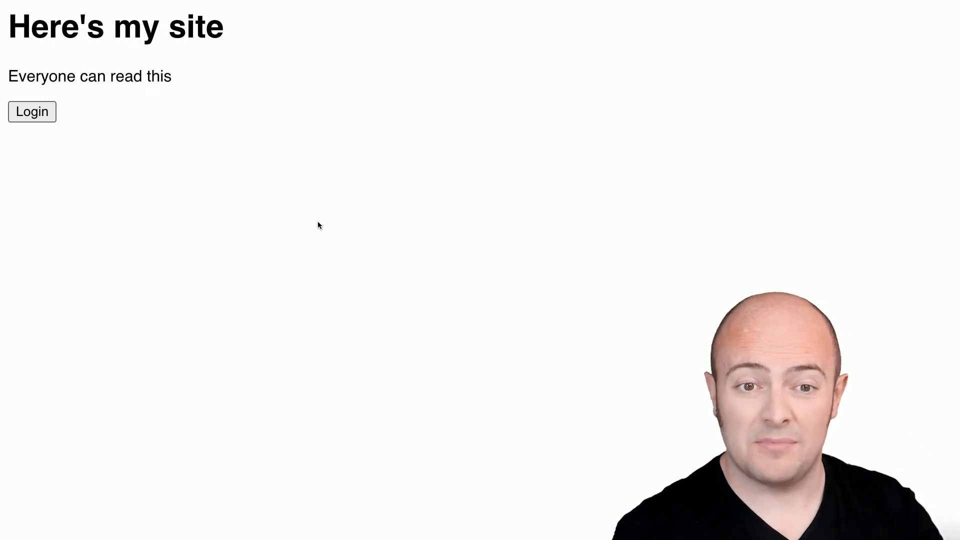
click(32, 111)
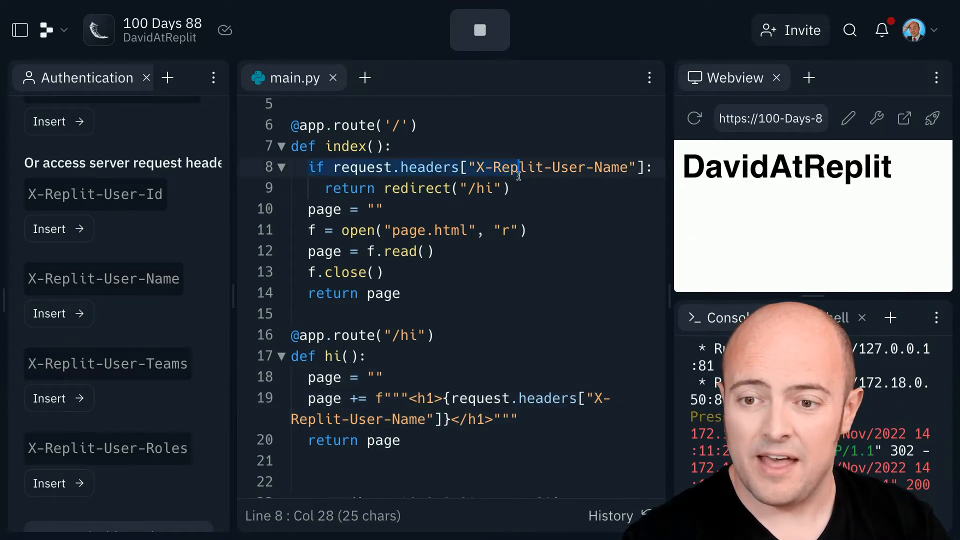
Step: Add the X-Replit-User-Name redirect to '/hi' and a /hi route showing the username in <h1>
click(415, 355)
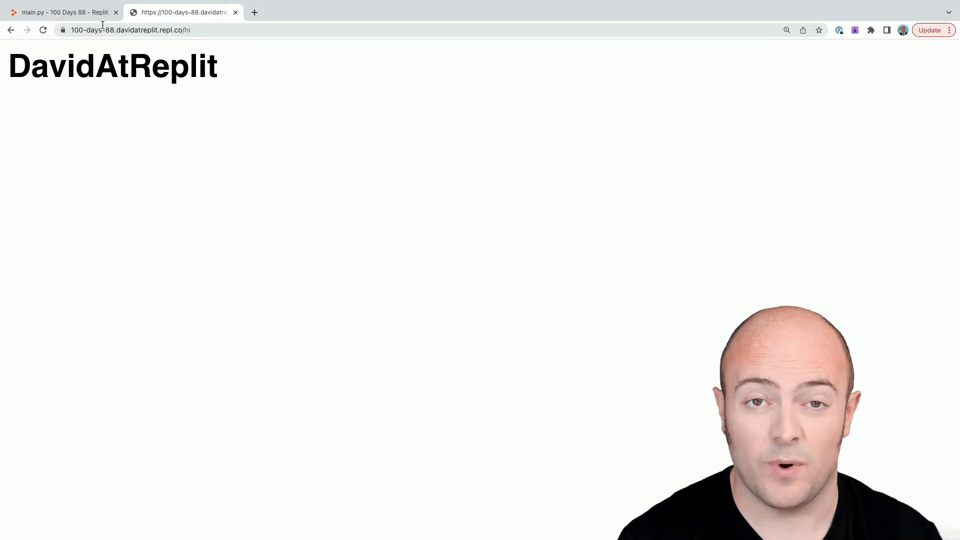
Step: Edit the site tab's address to visit the /hi page
click(61, 12)
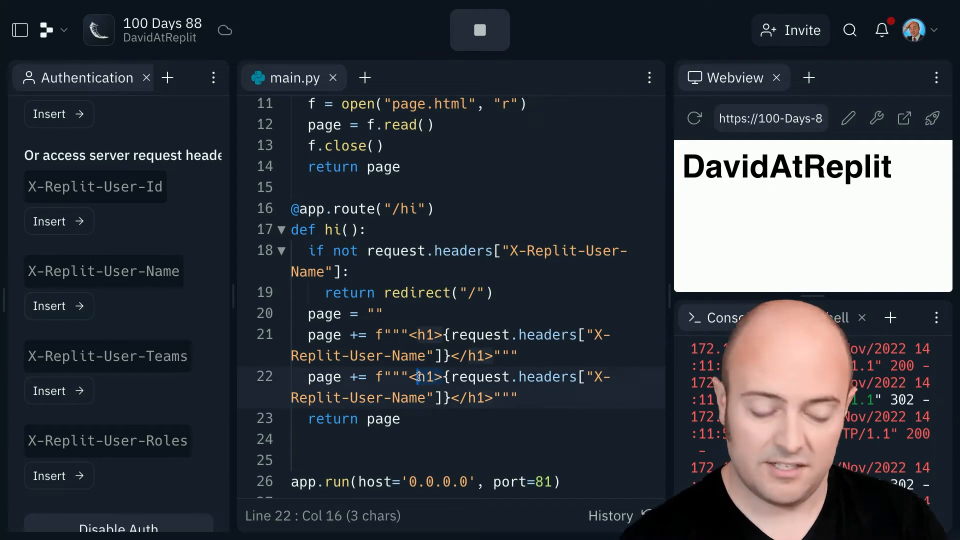
Step: In hi(), append an <img> using X-Replit-User-Profile-Image with width 200
text(<img src=")
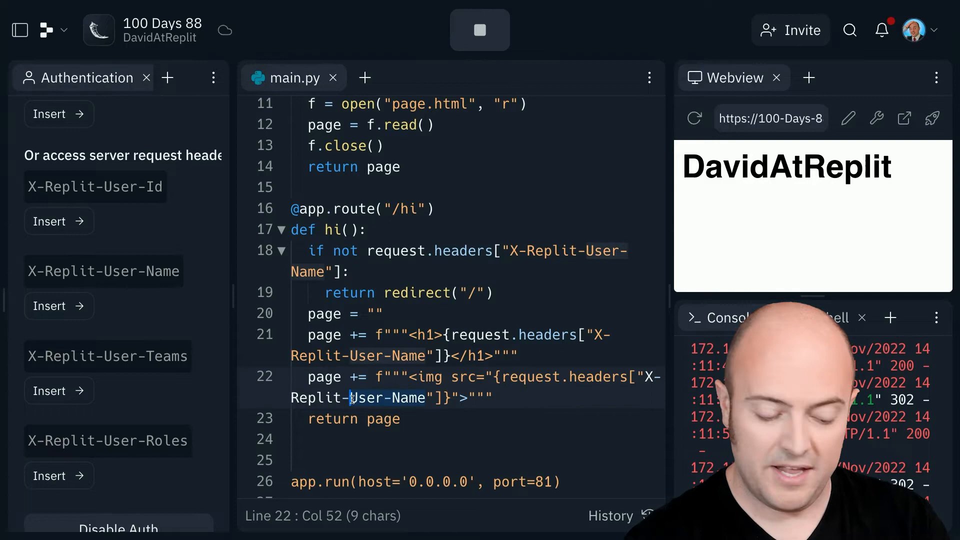
text(-Profile-Image)
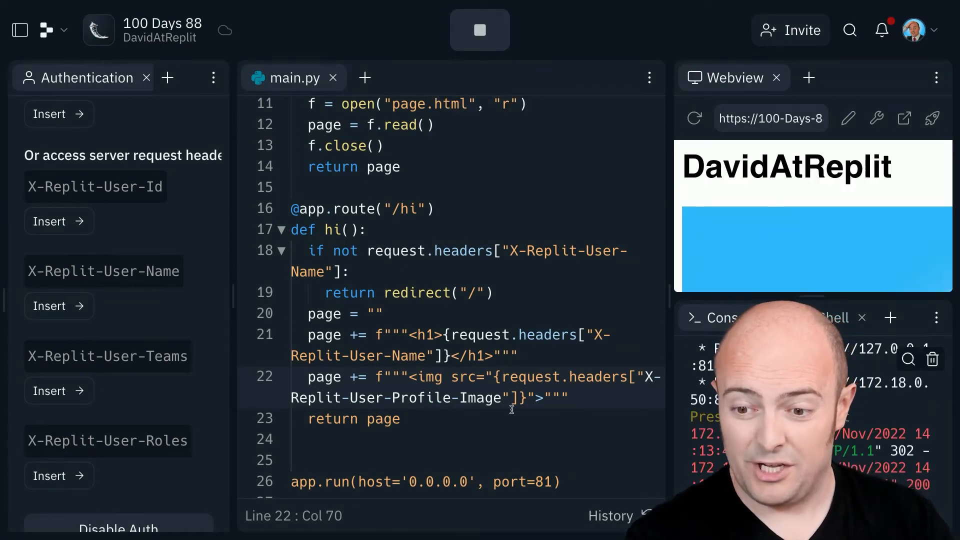
text(wid)
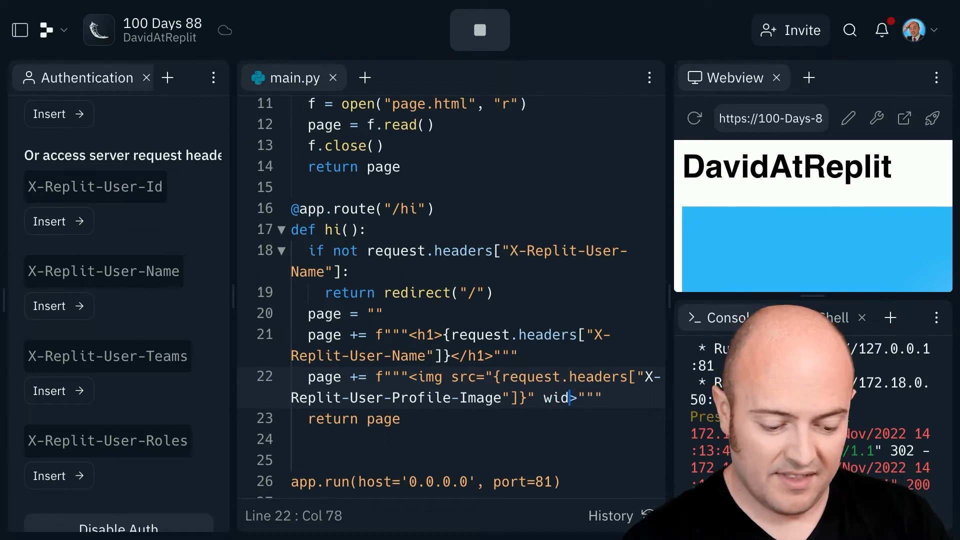
text(th="200)
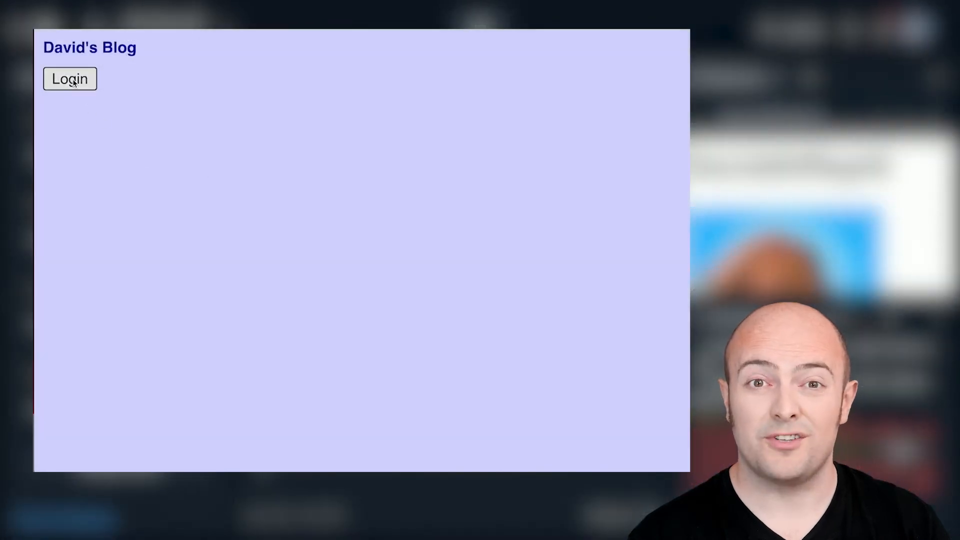
Step: Log in to David's Blog, authorize the other Replit account, and log in again
click(70, 79)
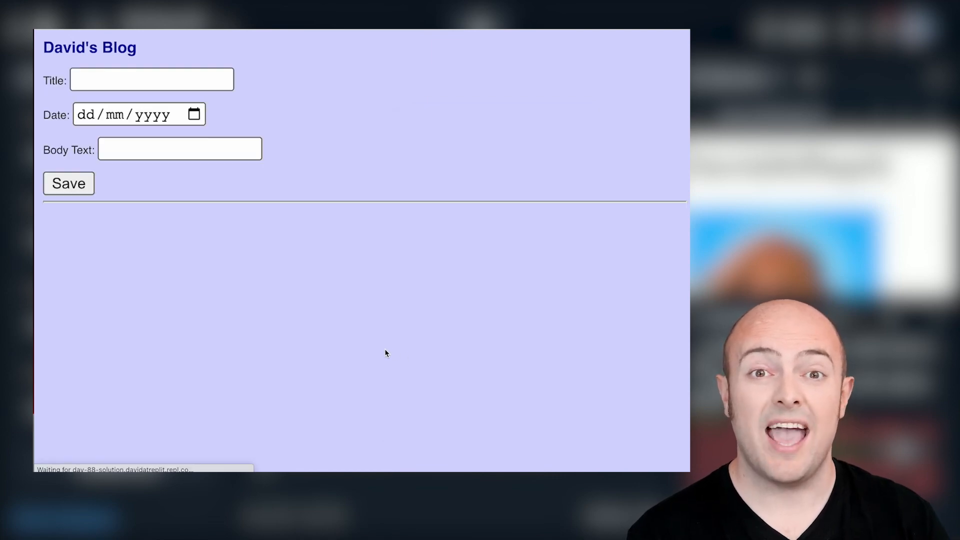
mouse_move(344, 342)
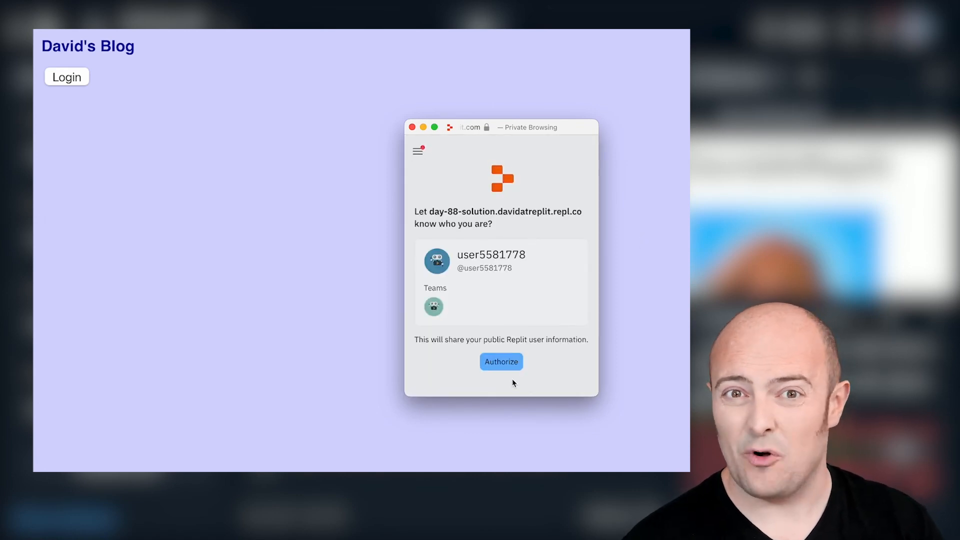
click(500, 361)
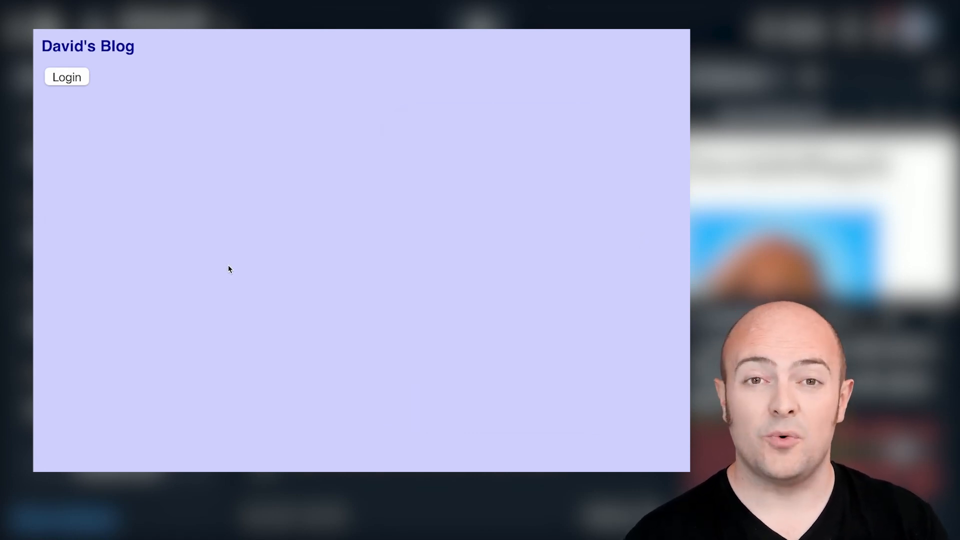
click(66, 77)
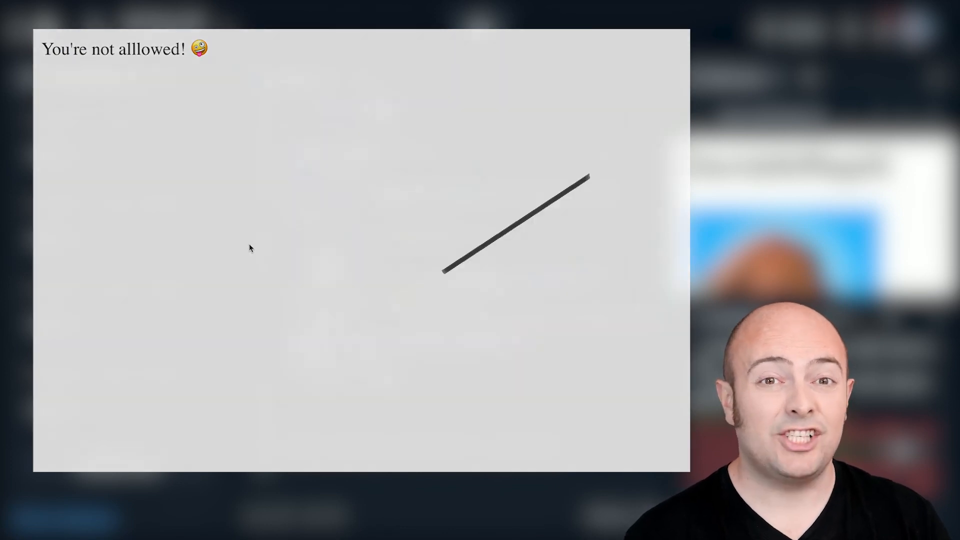